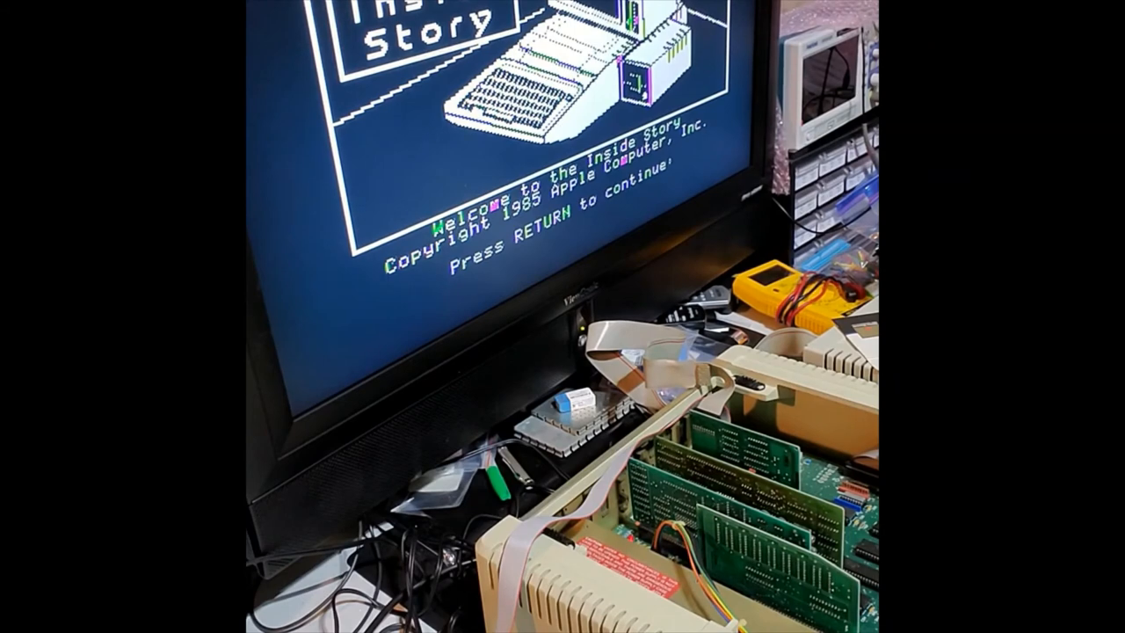
Dismiss the Inside Story welcome screen with RETURN to reach the topic menu.
key("return")
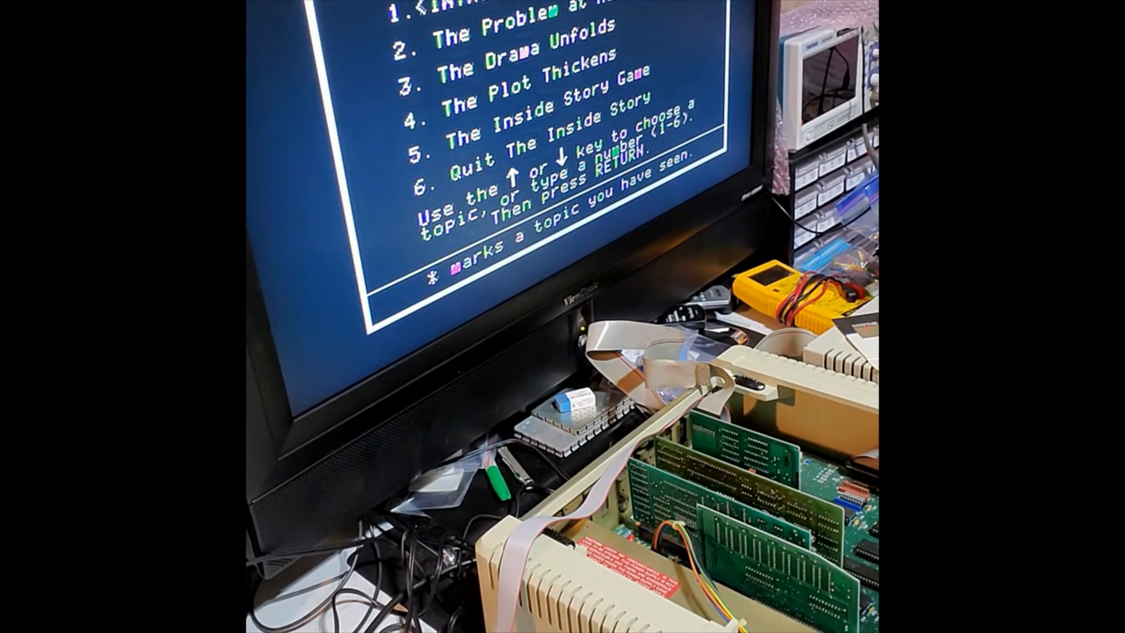